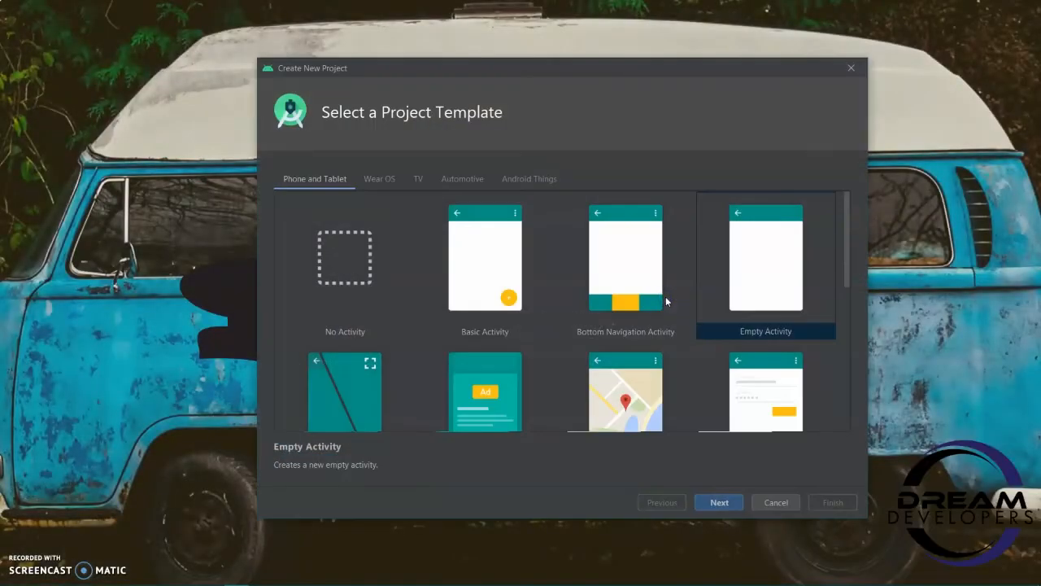
Create a Kotlin Empty Activity project named MediaPlayer
click(718, 501)
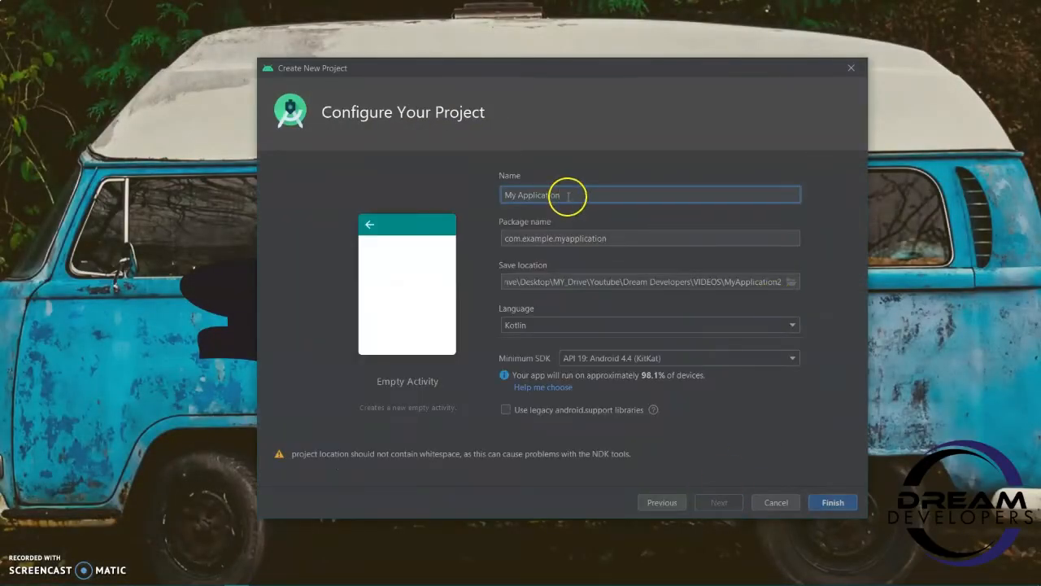
text(MediaPl)
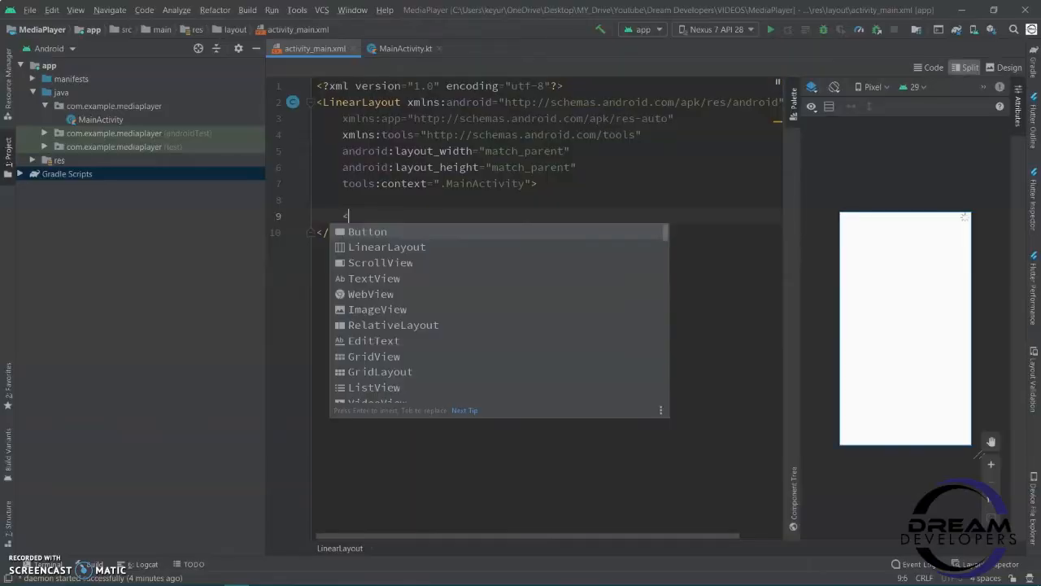
Add a wrap_content Button with text Play and id btn to activity_main.xml
text(Button)
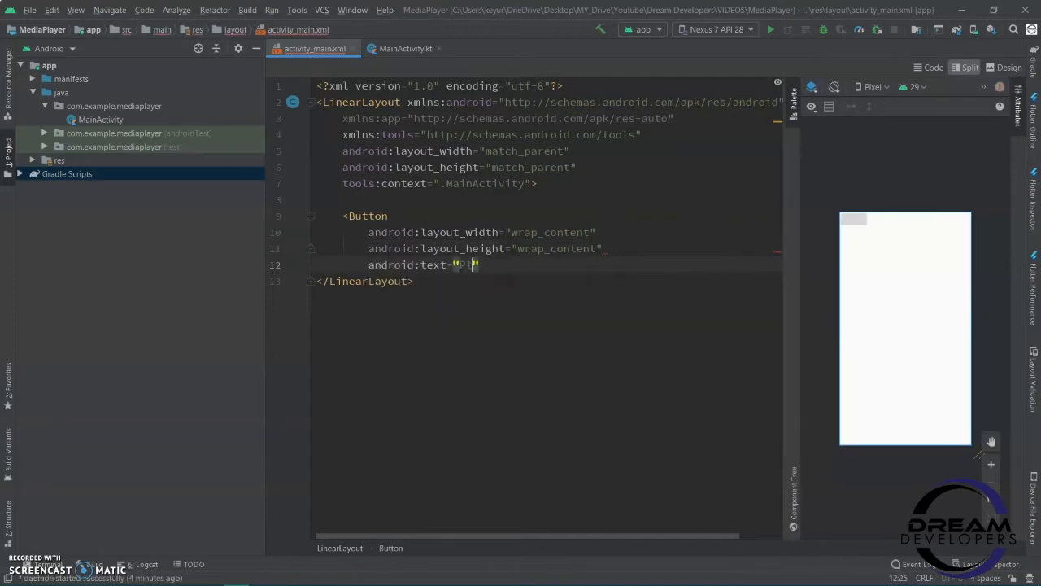
text(lay)
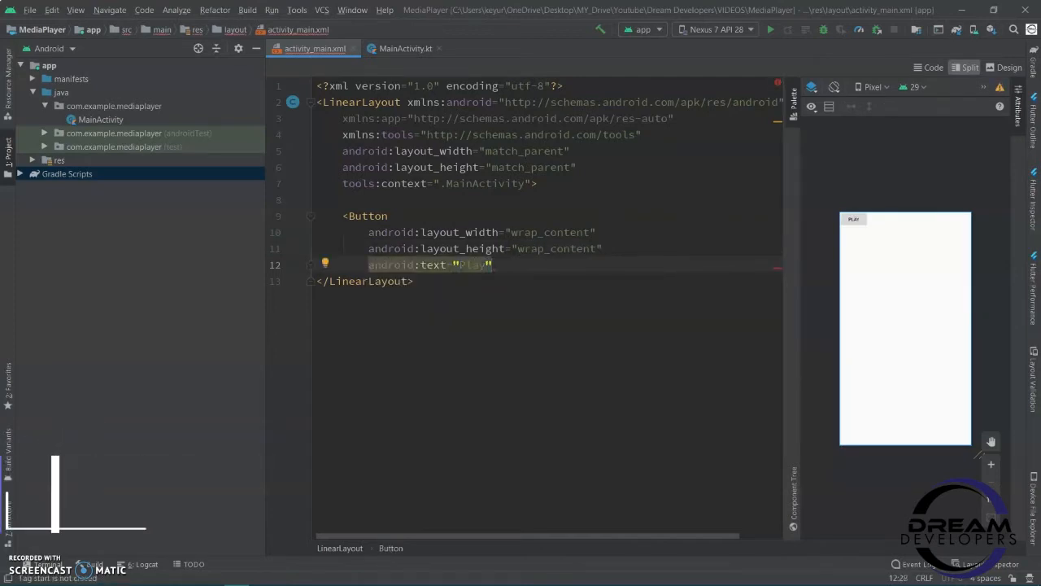
text(id:id="@+id/btn)
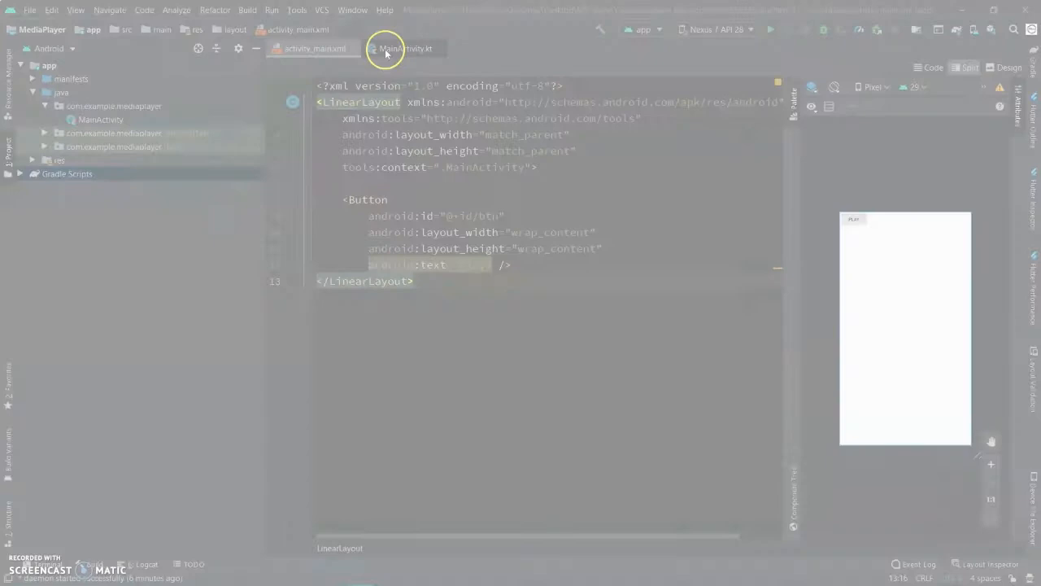
In MainActivity.kt onCreate, declare val btn: Button = findViewById(R.id.btn)
click(405, 48)
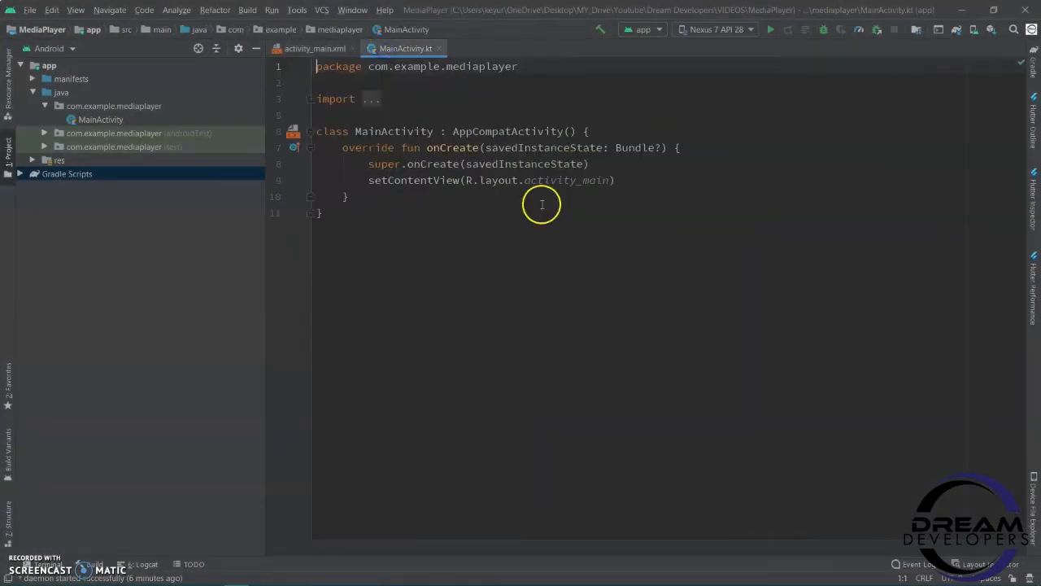
text(val btn)
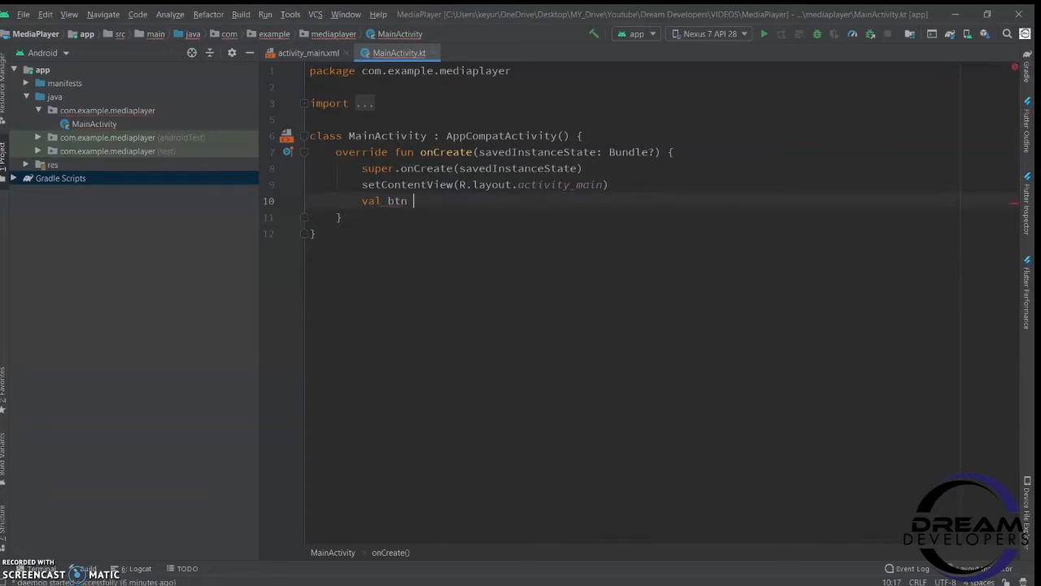
text(: Button)
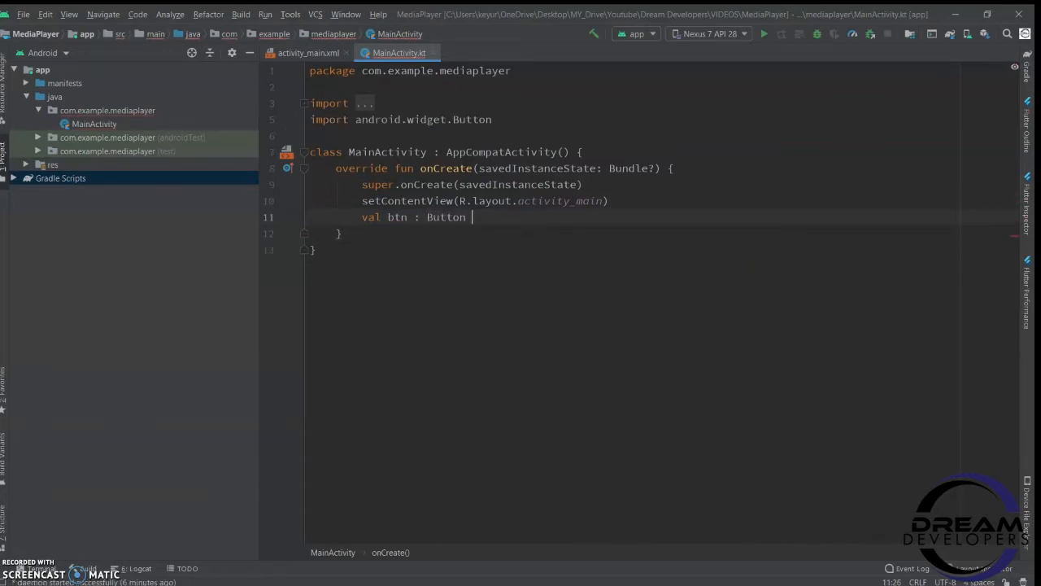
text(= findViewById(R.id.btn);)
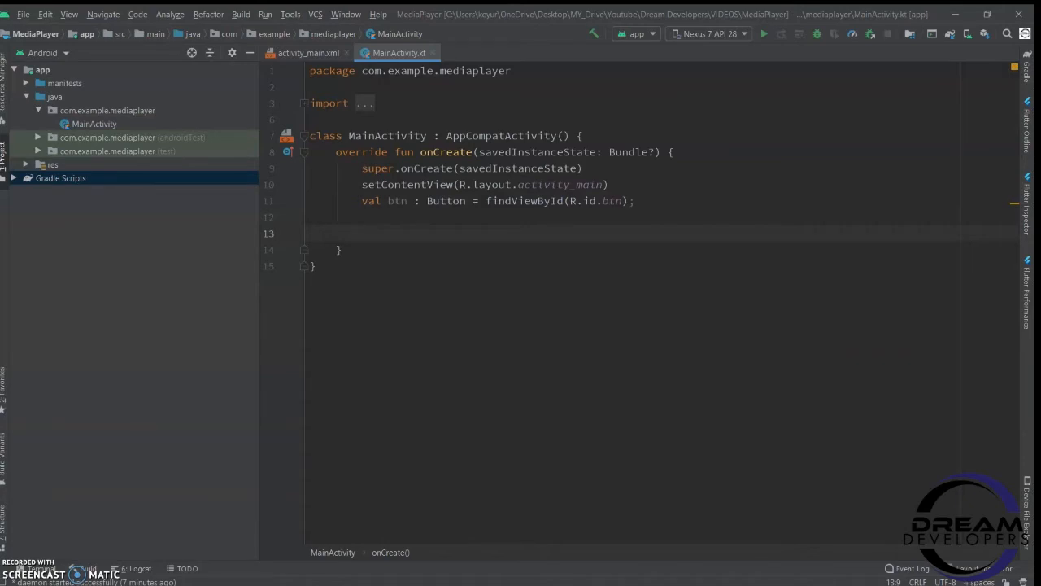
Give btn an anonymous View.OnClickListener whose onClick holds a //code here. comment
text(btn)
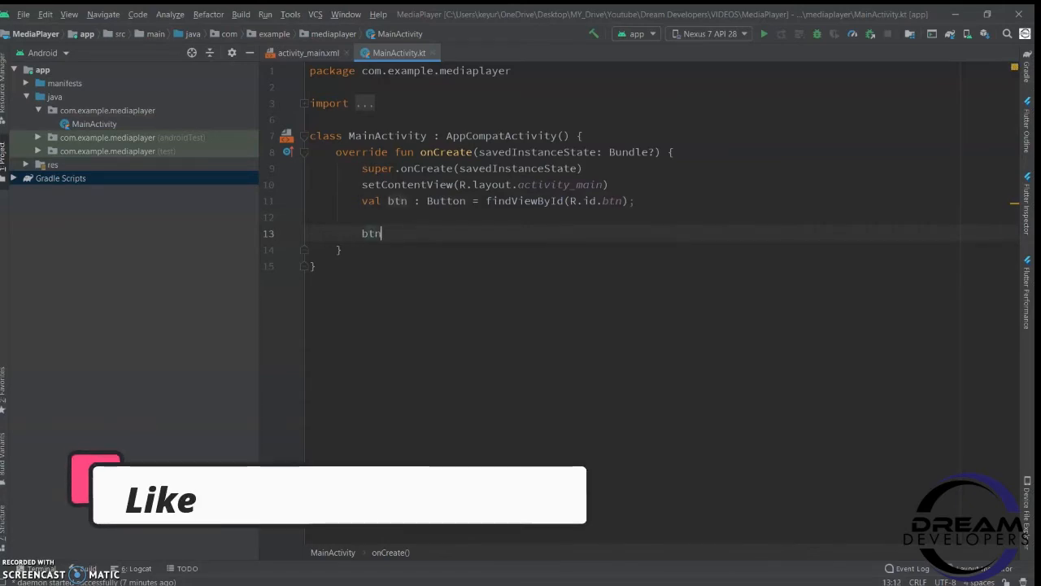
text(.set)
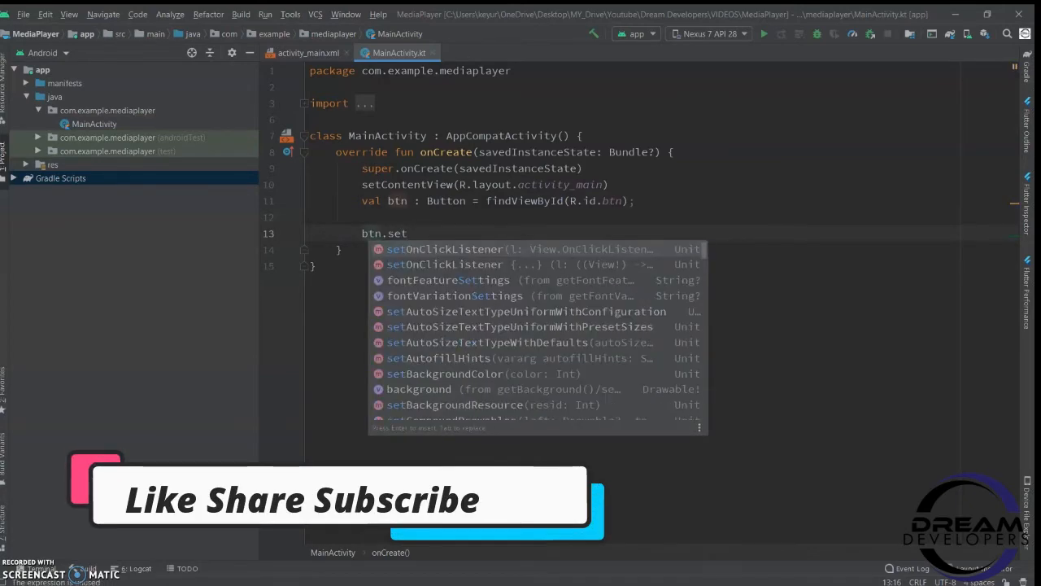
click(444, 249)
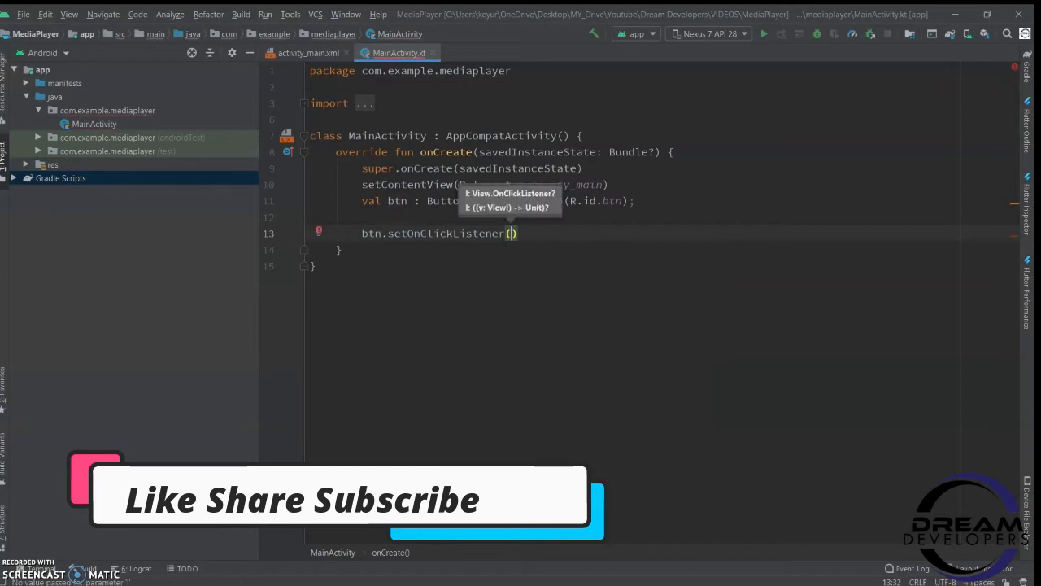
text(object)
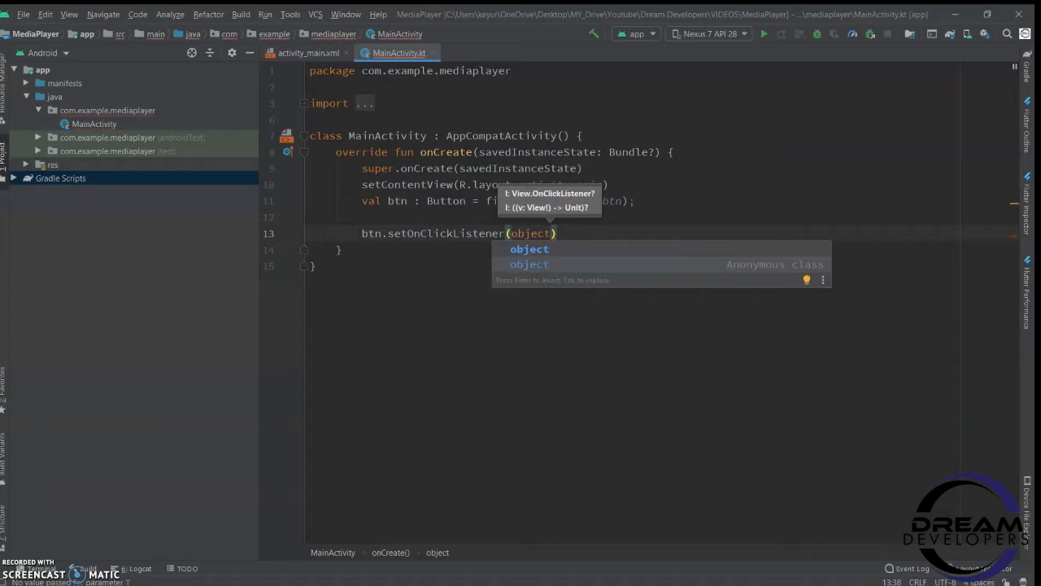
text(: View.OnClickListener{)
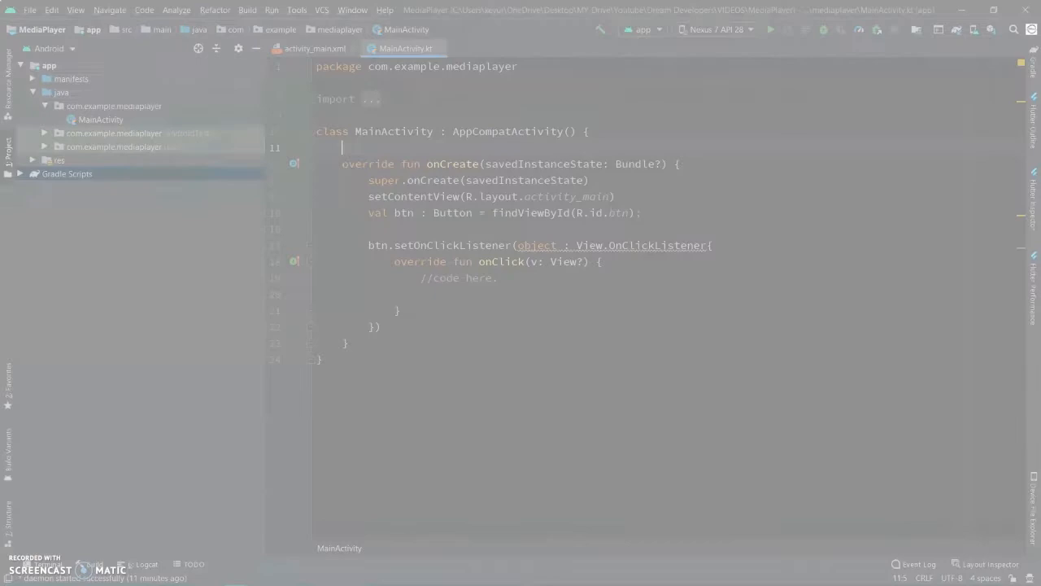
Declare a class-level var mediaPlayer: MediaPlayer? = null, then return inside onClick
text(var mediaPlayer)
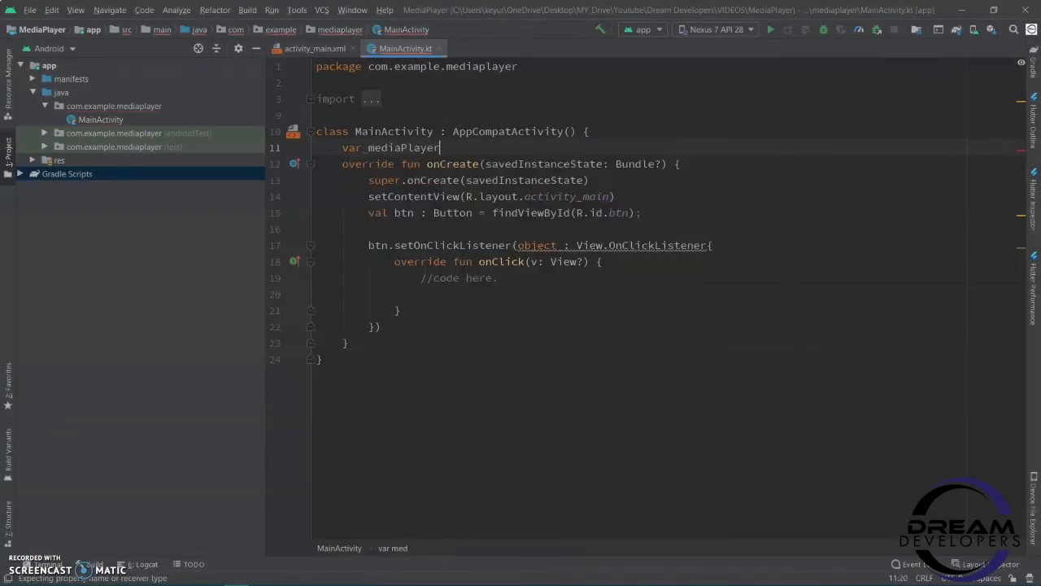
text(:Meda)
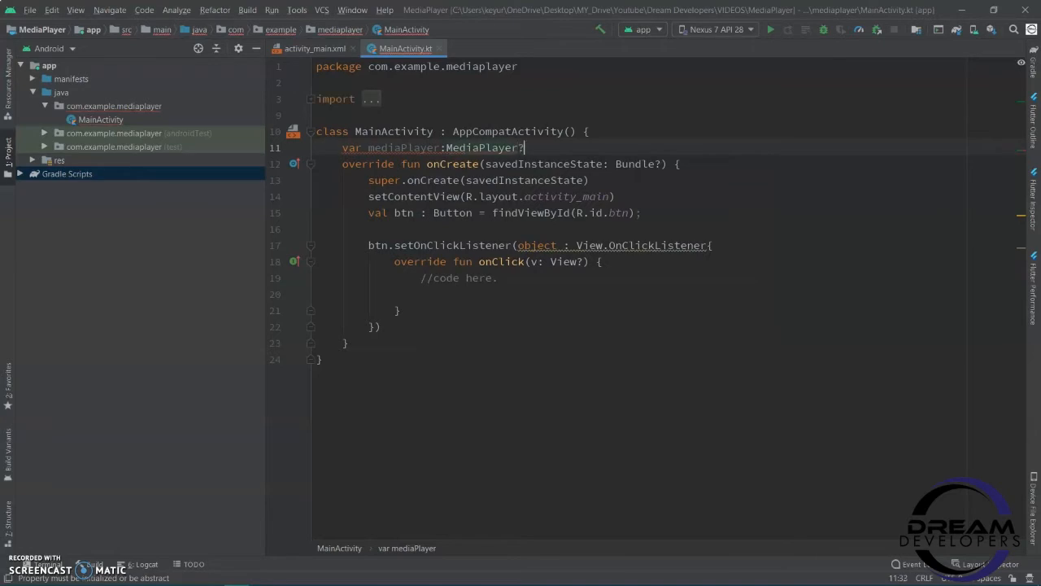
text(= null)
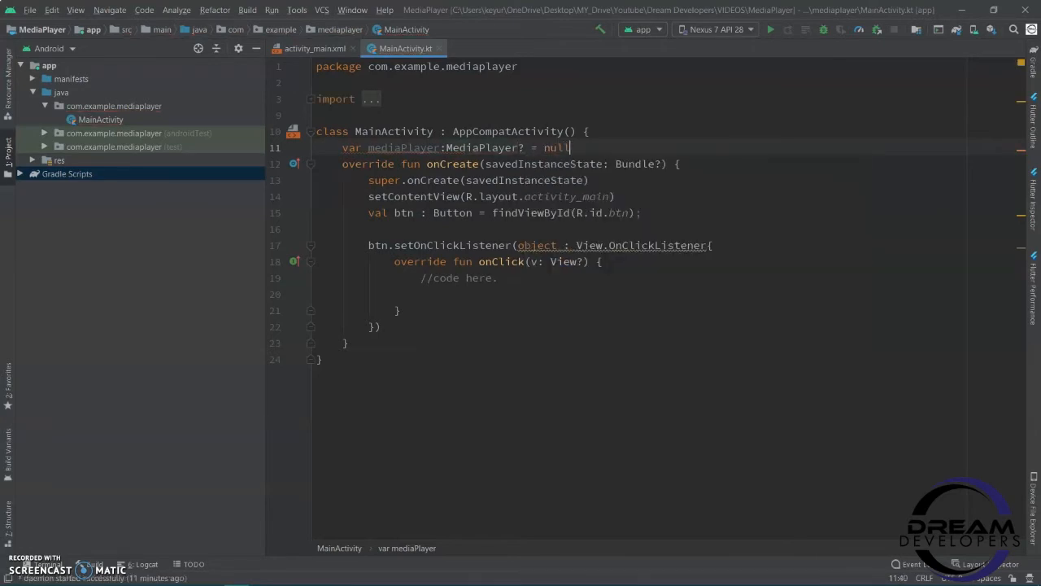
click(420, 294)
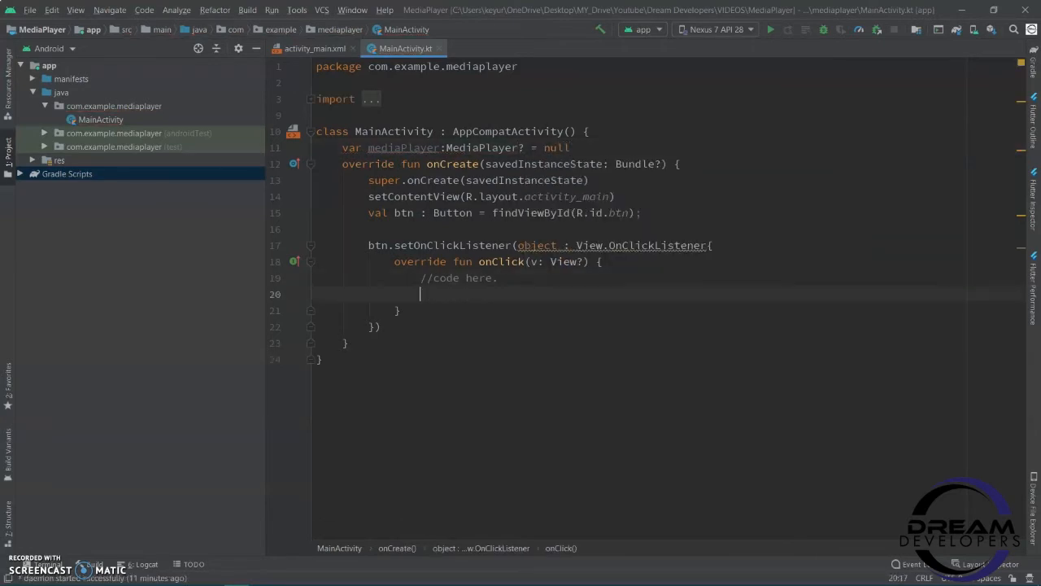
Assign mediaPlayer = MediaPlayer.create(this@MainActivity, Uri.parse("Link")) and select the Link placeholder
text(mediaPlayer = Med)
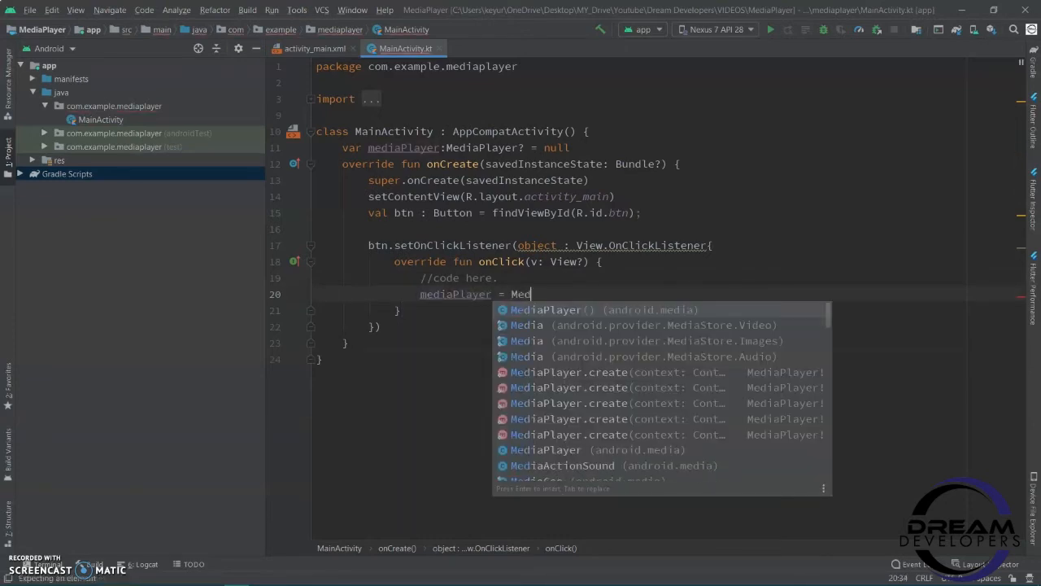
text(iaPlayer.create()
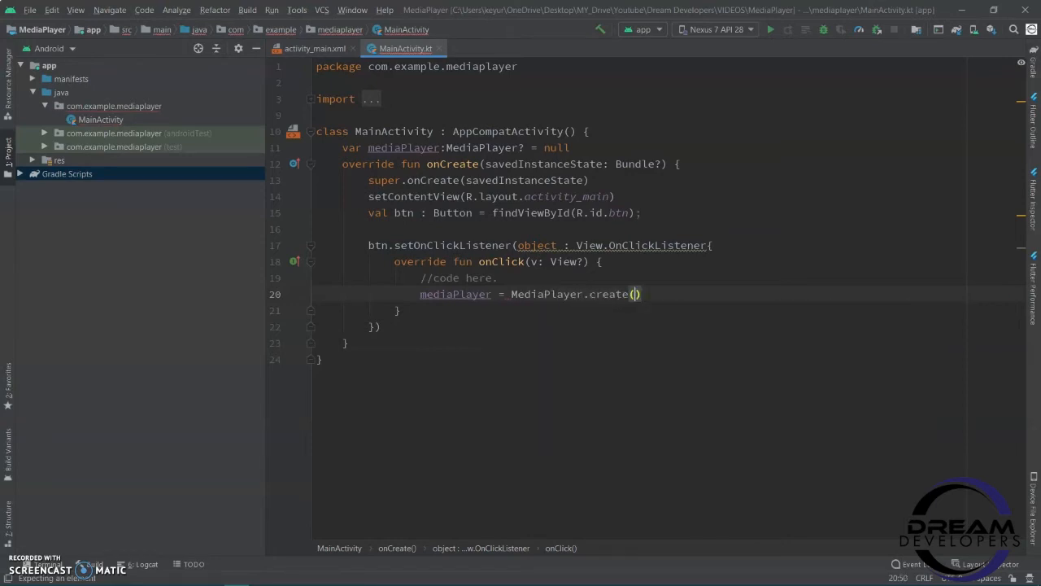
text(this@MainActivity)
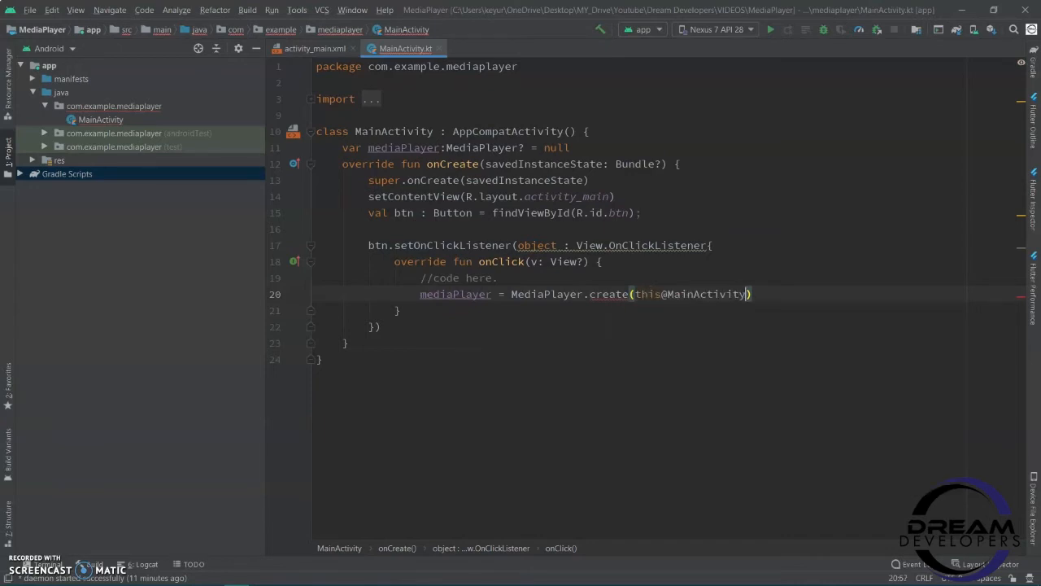
text(,)
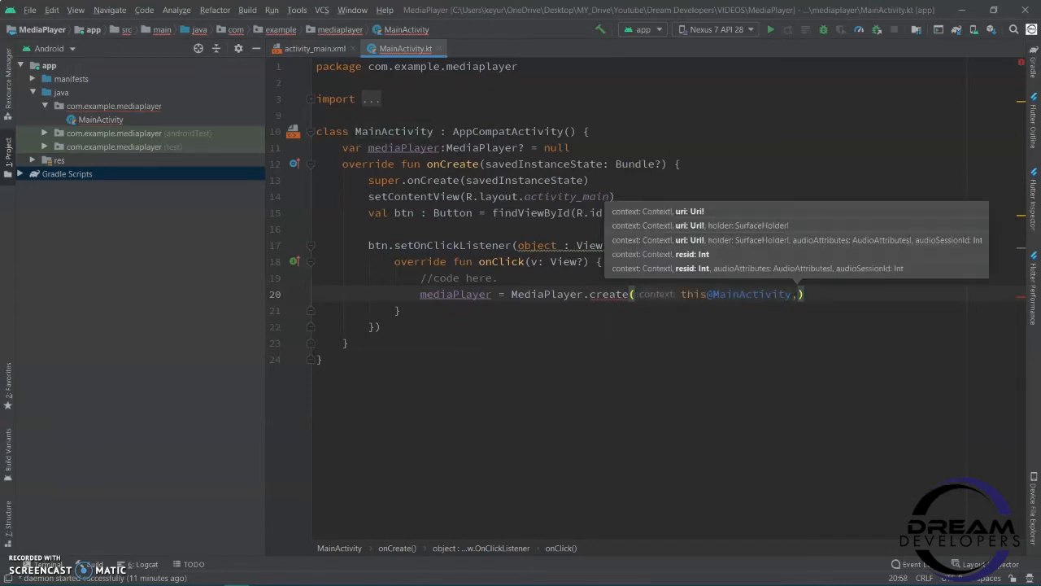
text(Uri.parse("Lin)
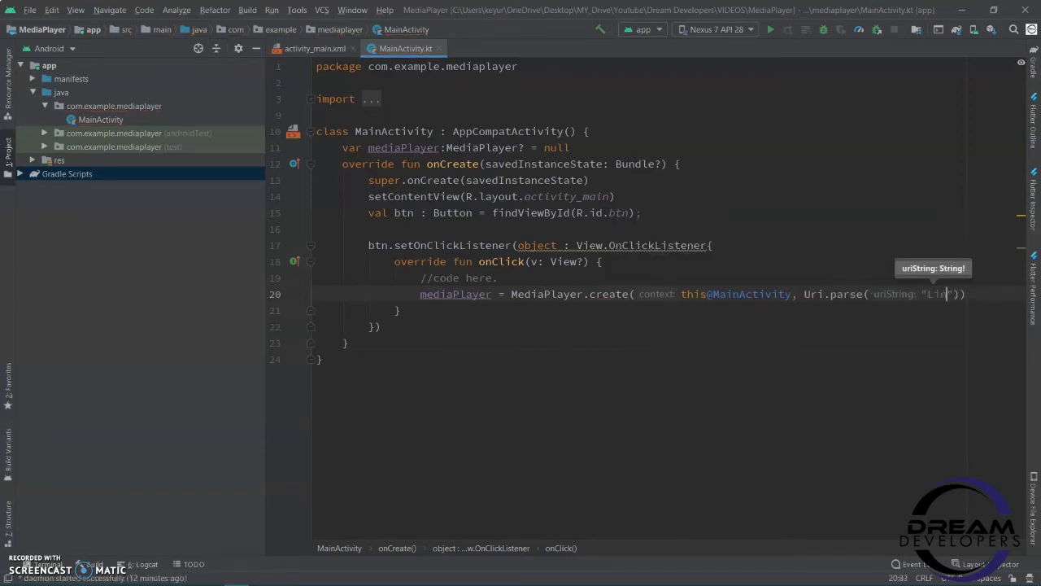
text(k)
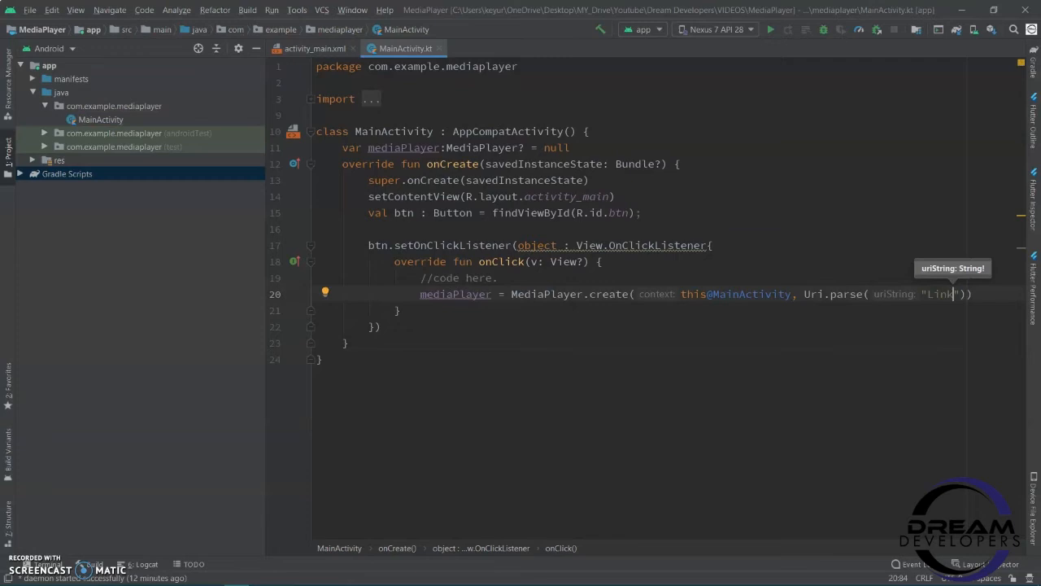
mouse_move(953, 293)
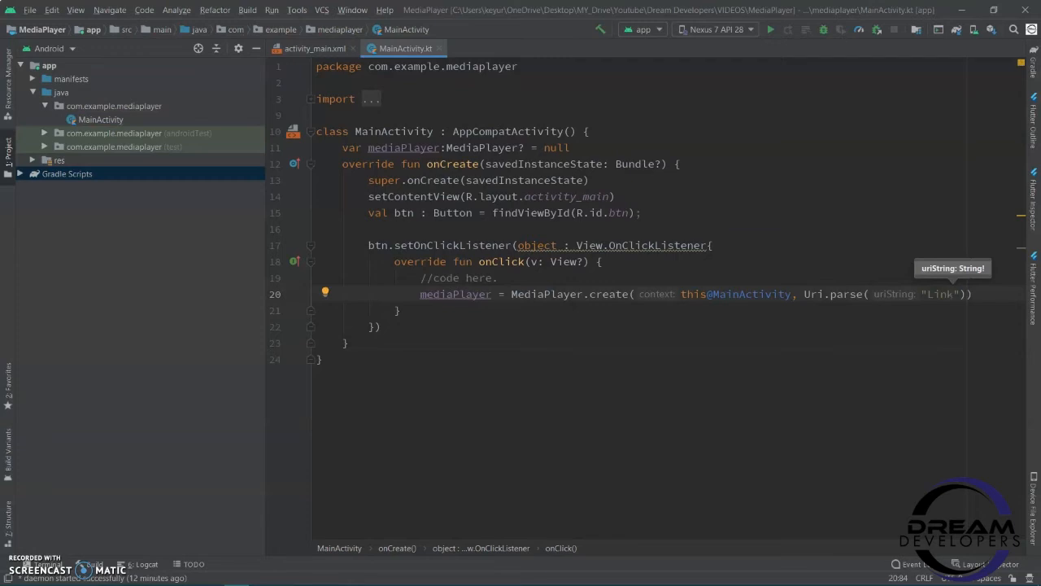
double_click(939, 294)
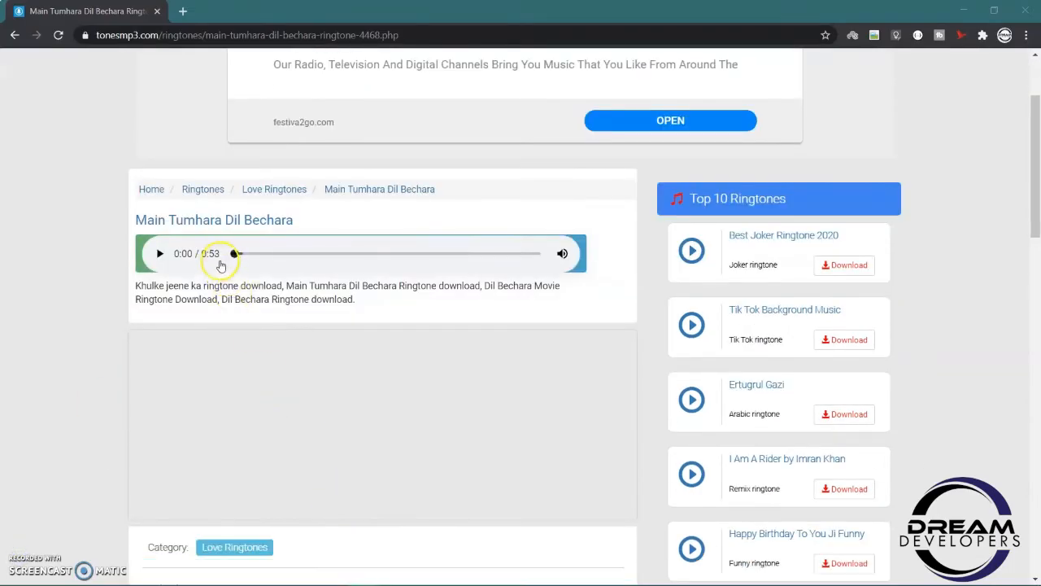
right_click(223, 253)
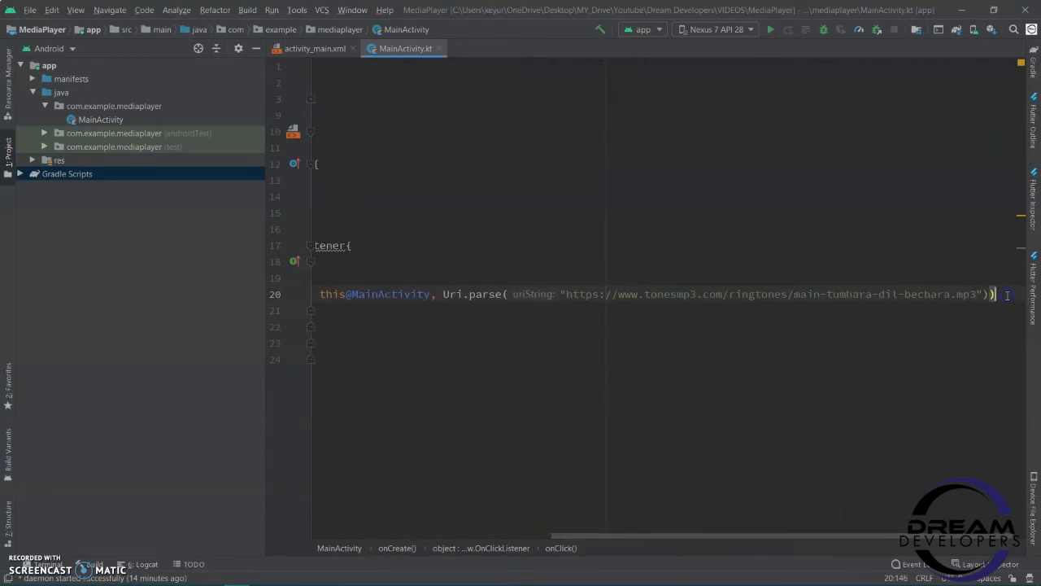
Add mediaPlayer?.start() after the create line and open AndroidManifest.xml
text(mediaPlayer)
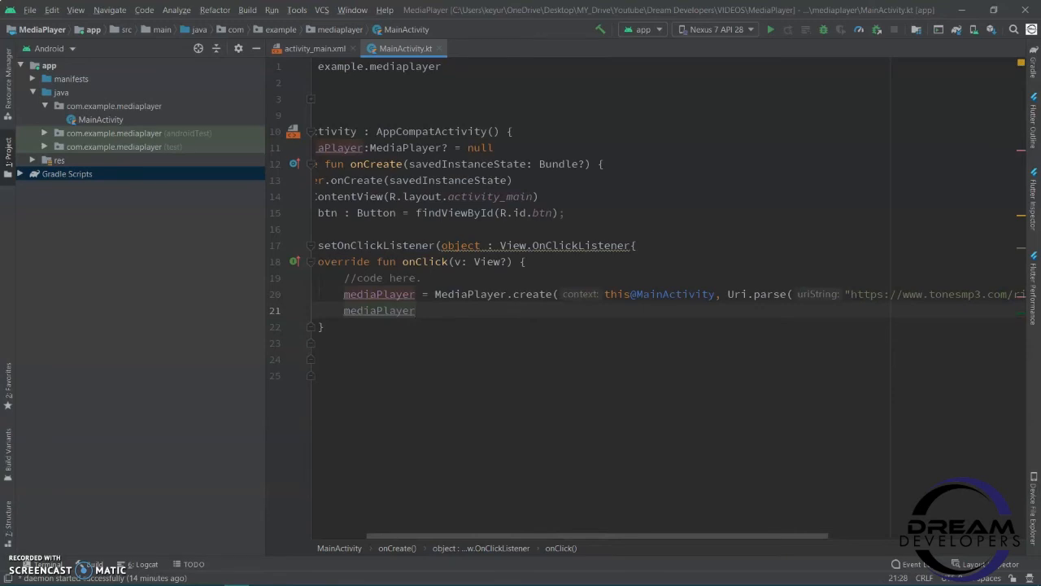
text(?.str)
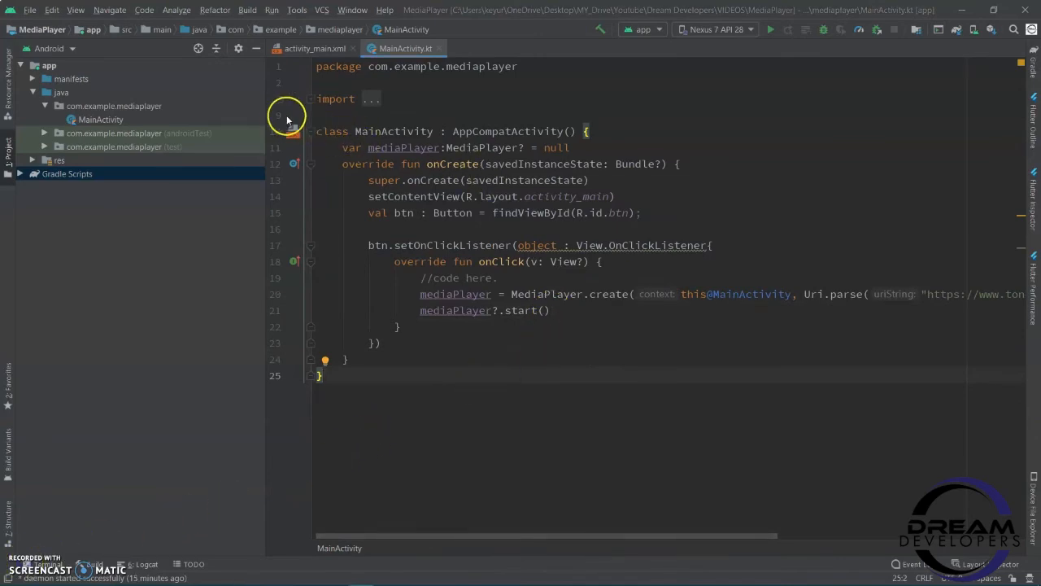
click(70, 79)
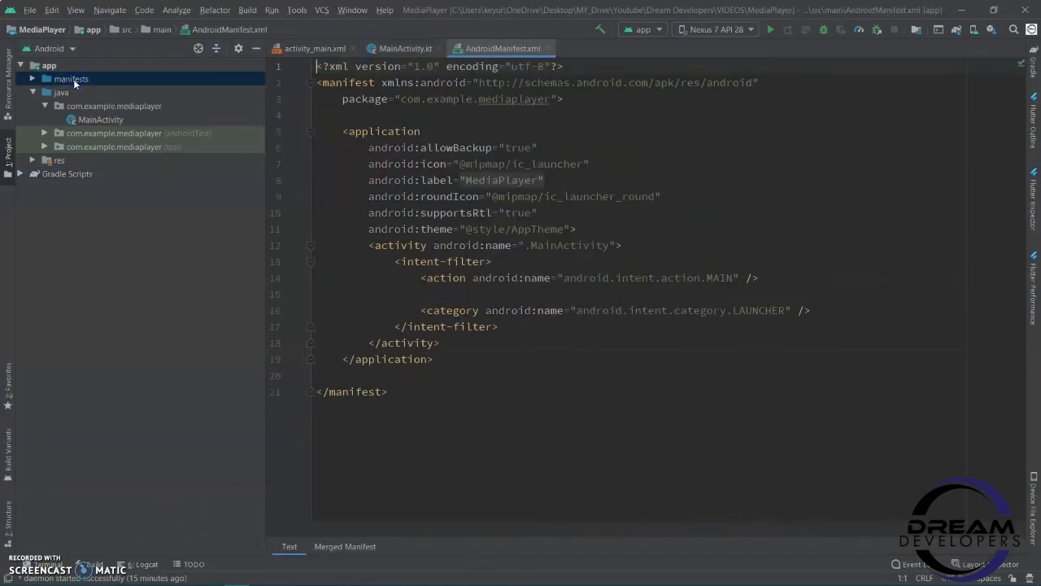
Add <uses-permission android:name="android.permission.INTERNET"/> above the application element
click(357, 113)
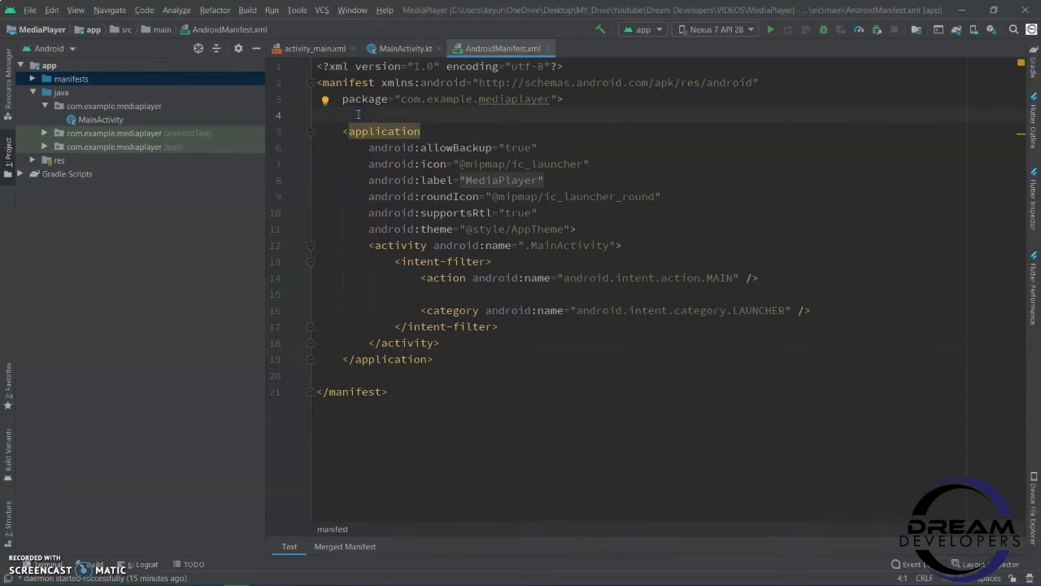
text(<uses-permission android:name="android.permission.INTERNET"/>)
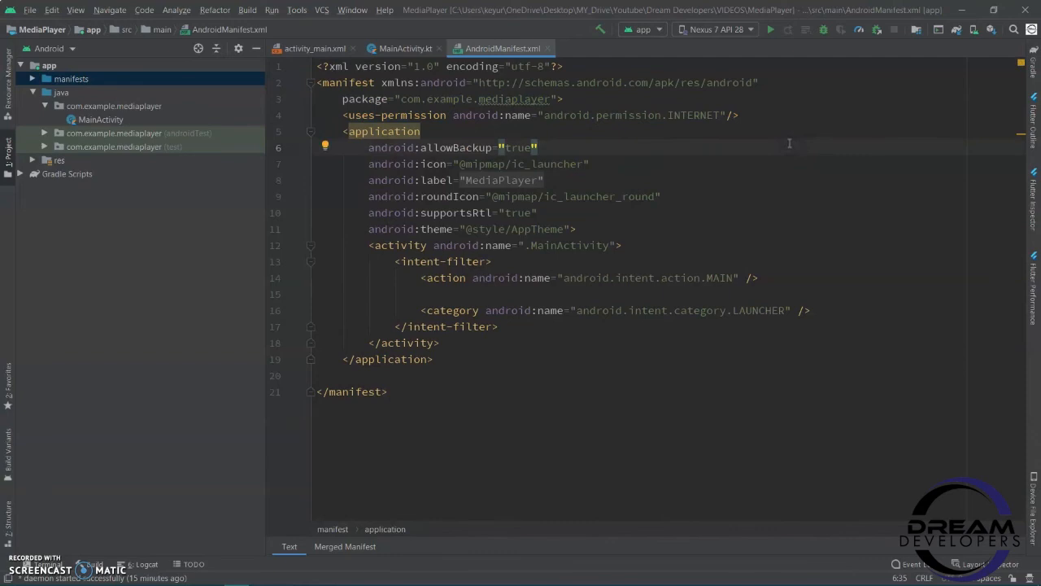
mouse_move(771, 166)
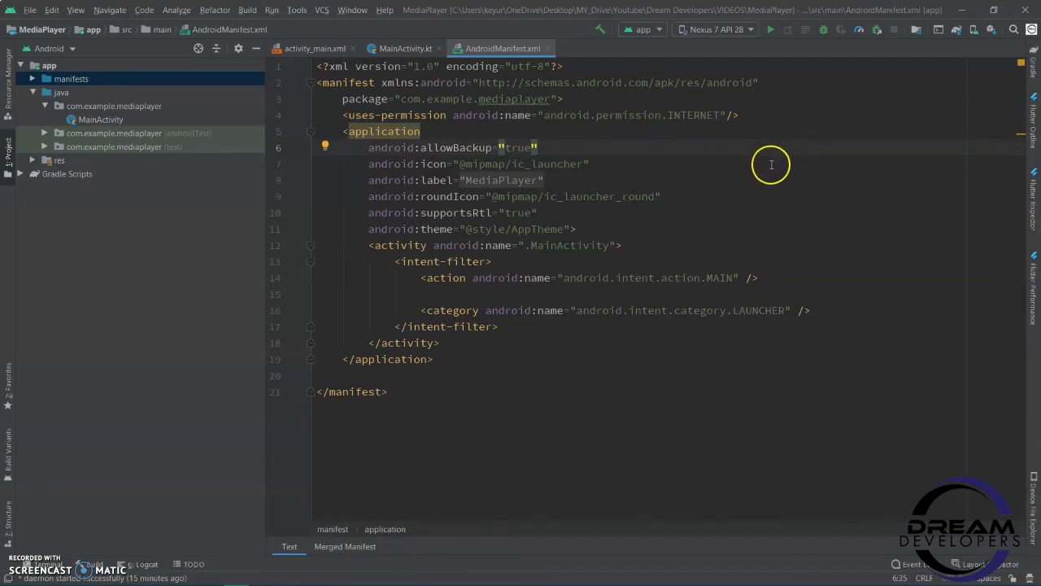
mouse_move(770, 114)
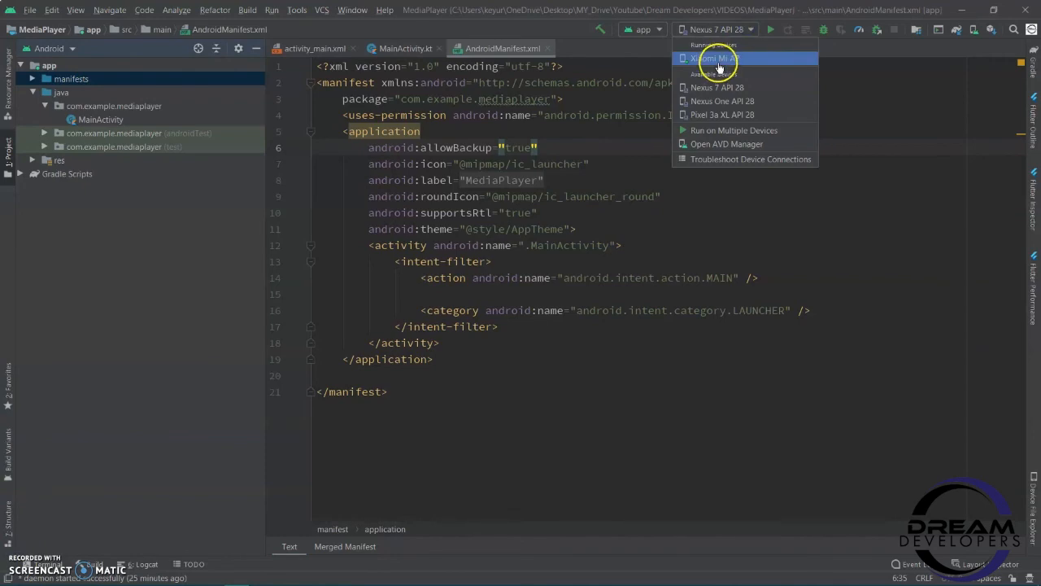
Run the MediaPlayer app on the Xiaomi Mi A2 phone
click(714, 58)
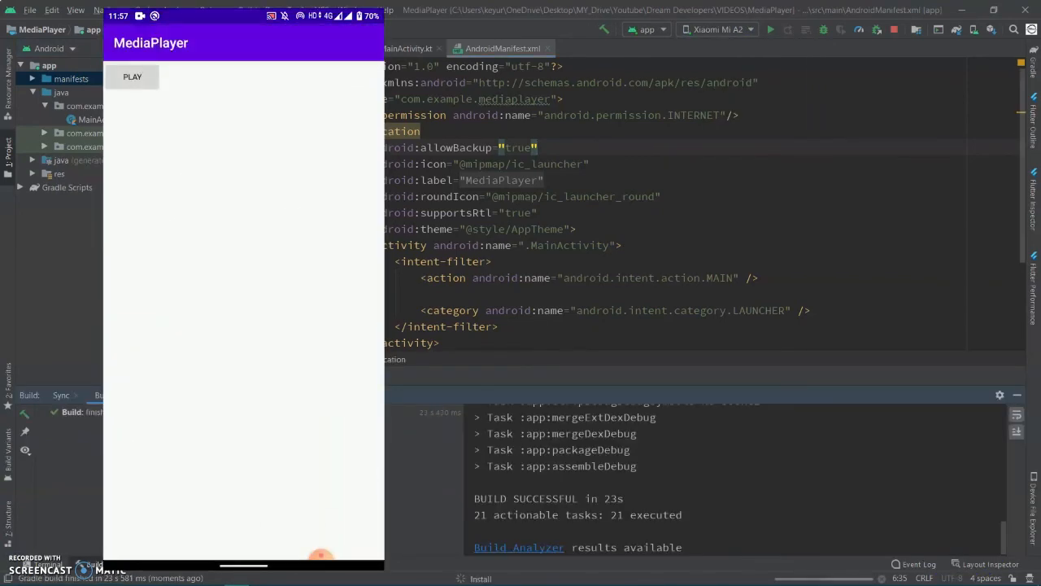